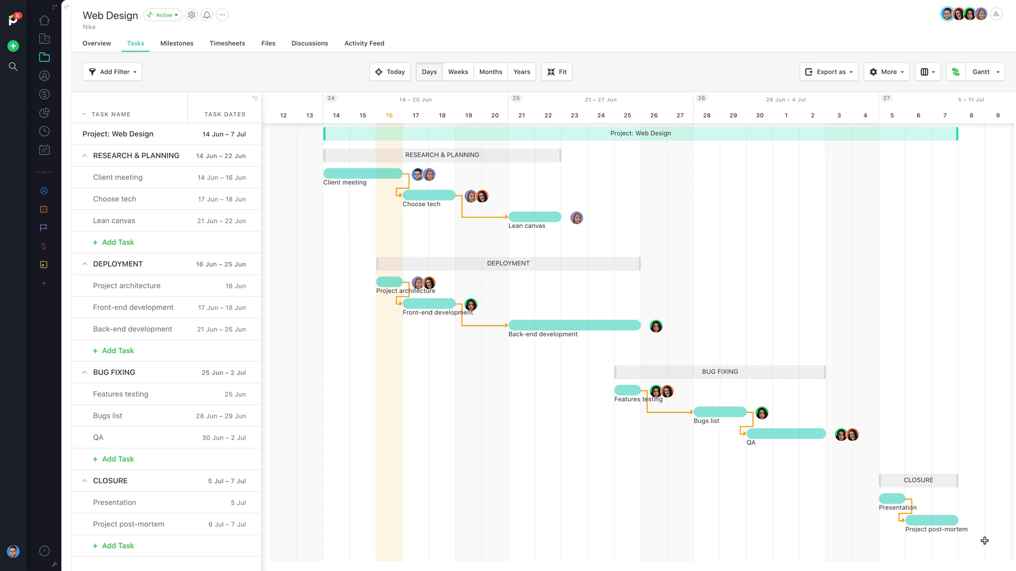
Open the Web Design project's Overview page
left_click(96, 42)
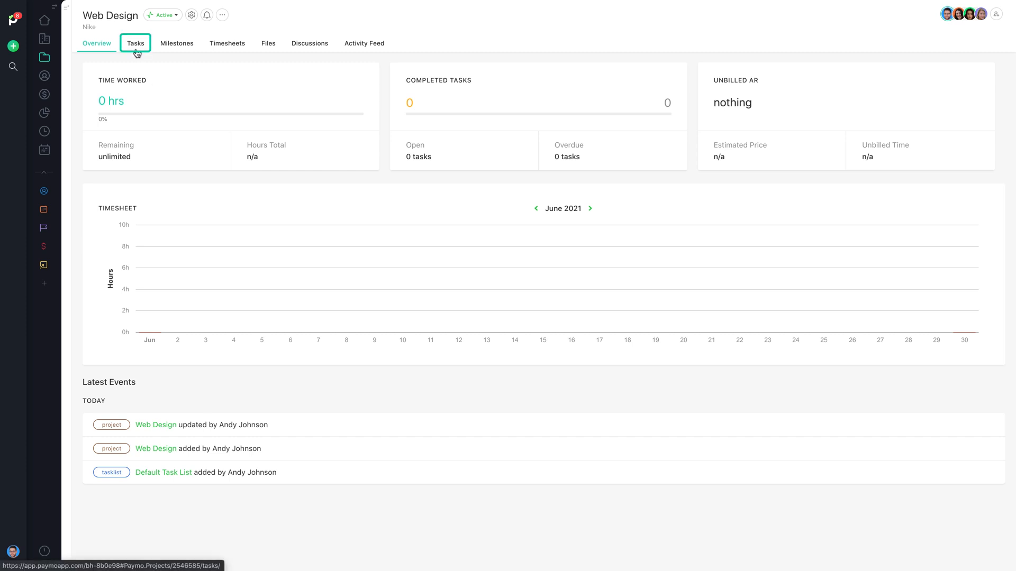
Go to the Web Design task list and start assigning someone to Client meeting
left_click(136, 43)
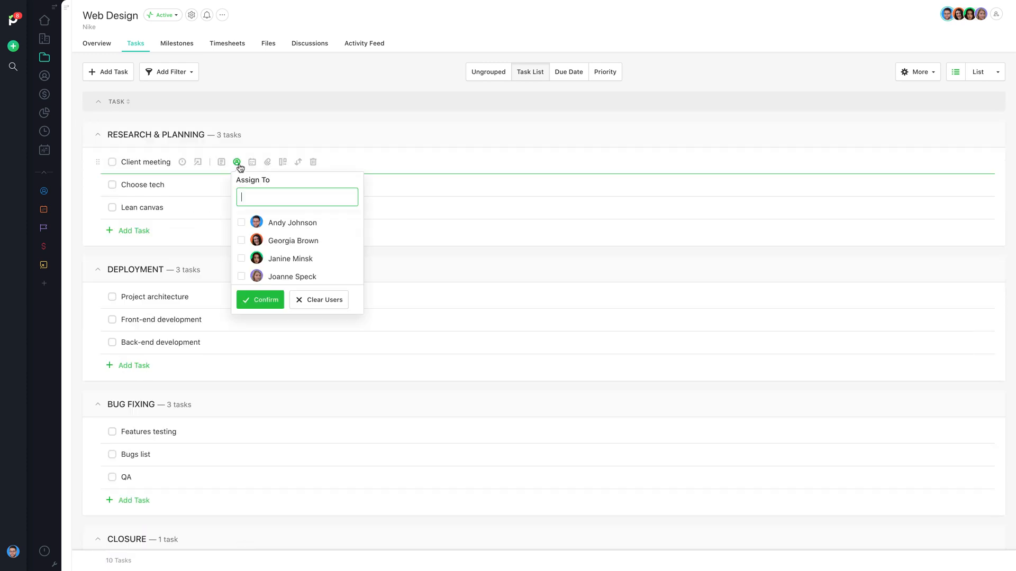
left_click(268, 319)
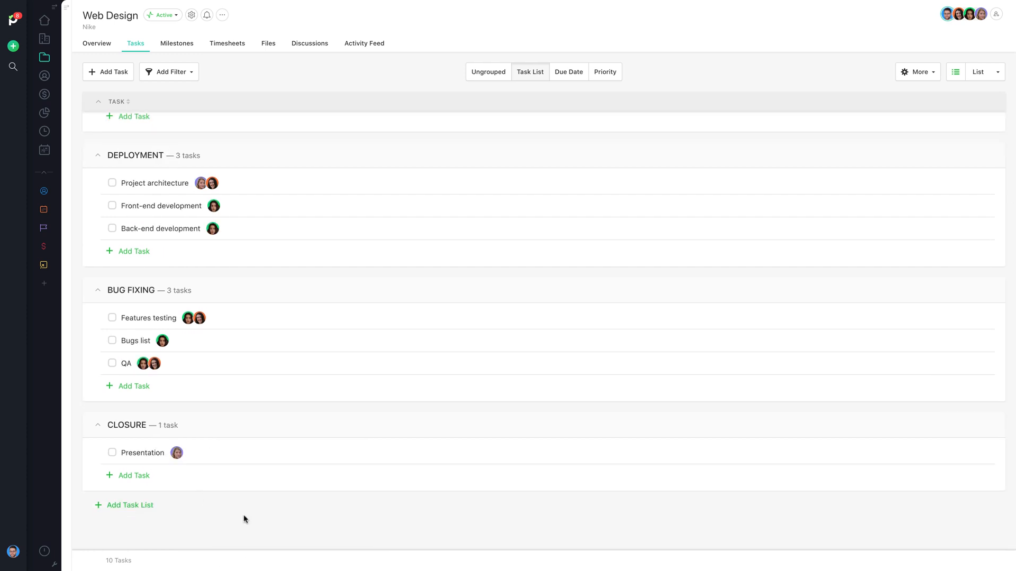
Switch the Web Design task view from List to Gantt
left_click(998, 72)
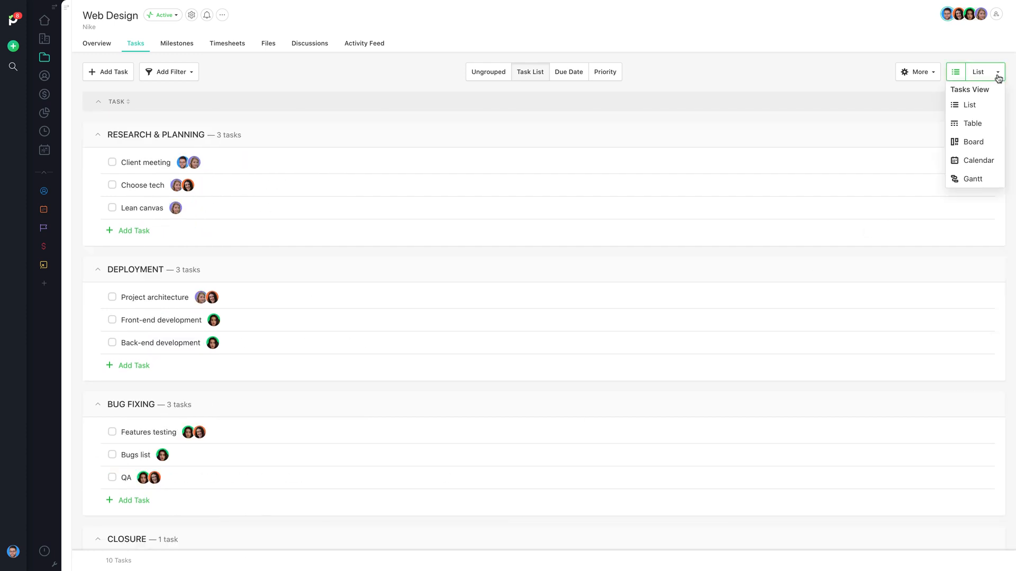
mouse_move(972, 179)
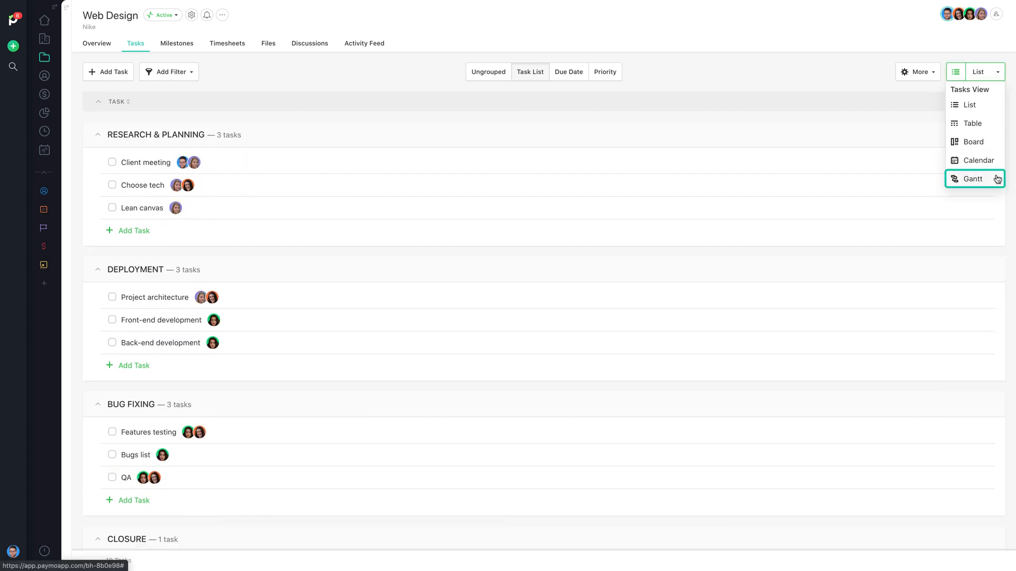
left_click(972, 178)
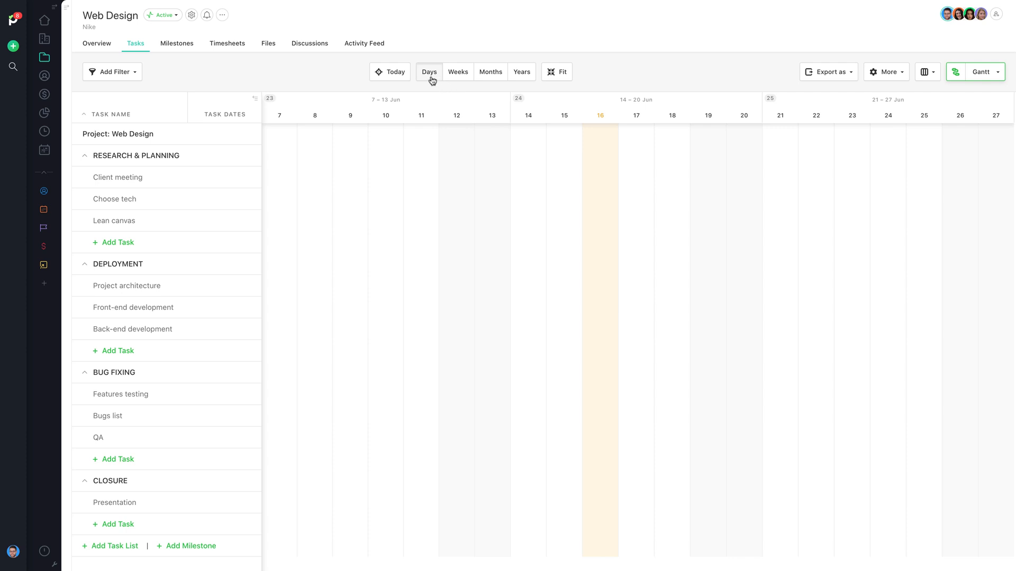
left_click(457, 72)
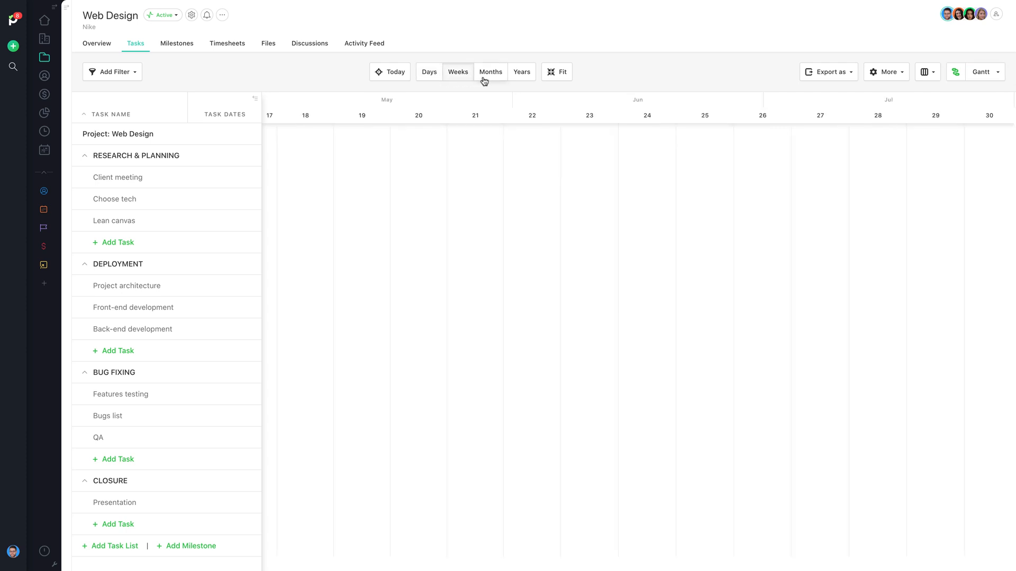
left_click(522, 72)
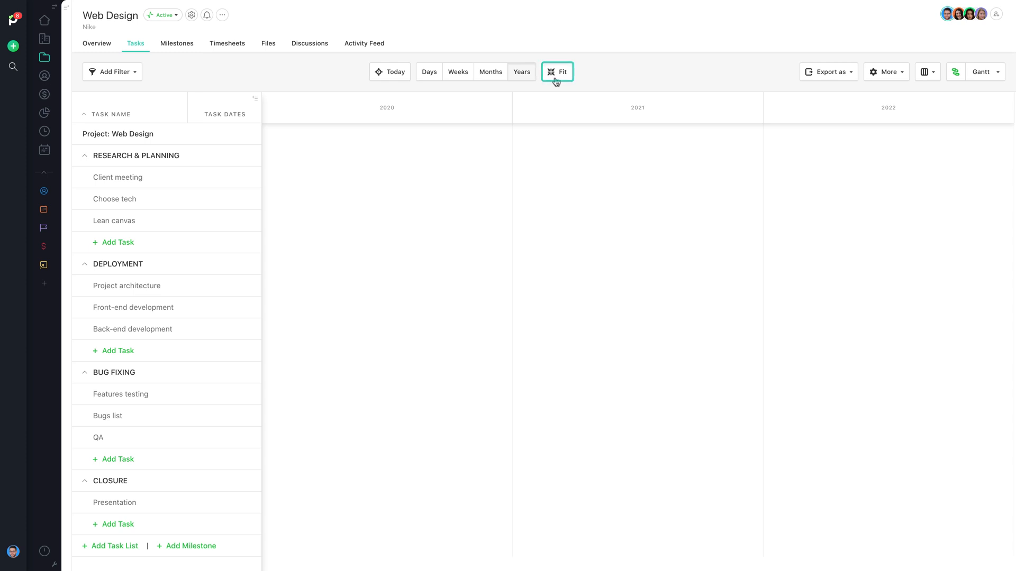
left_click(429, 71)
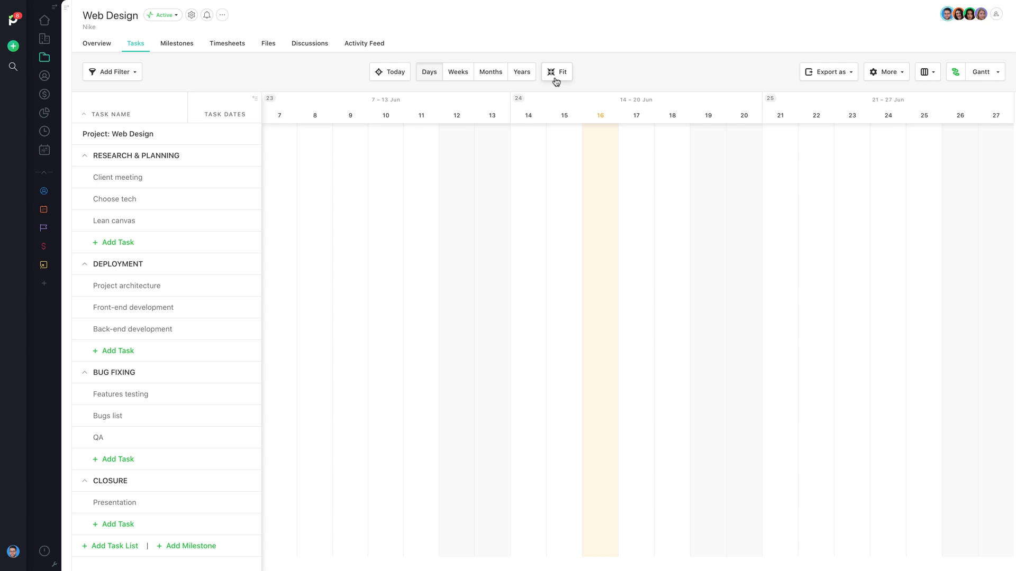
left_click(116, 524)
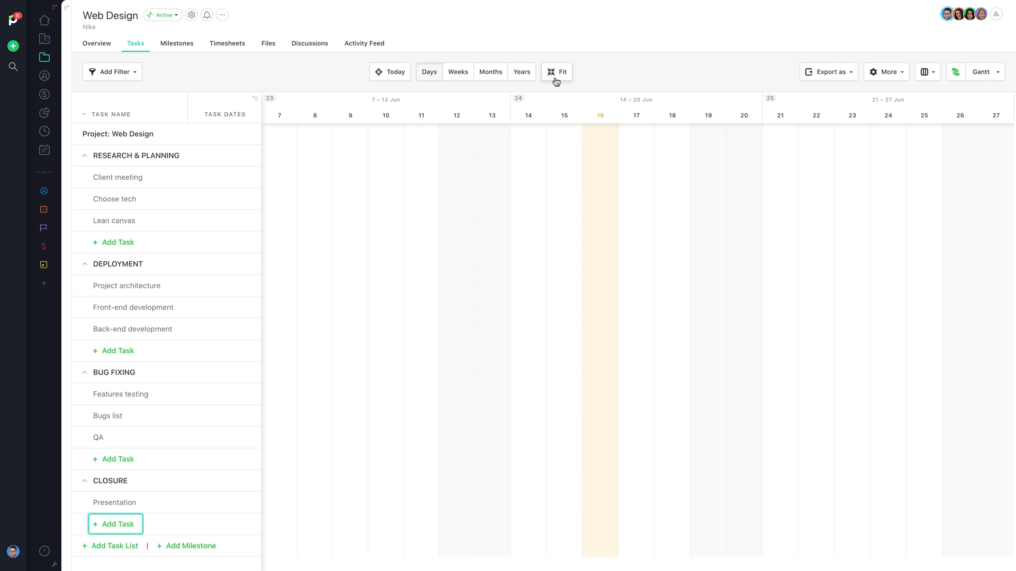
mouse_move(119, 524)
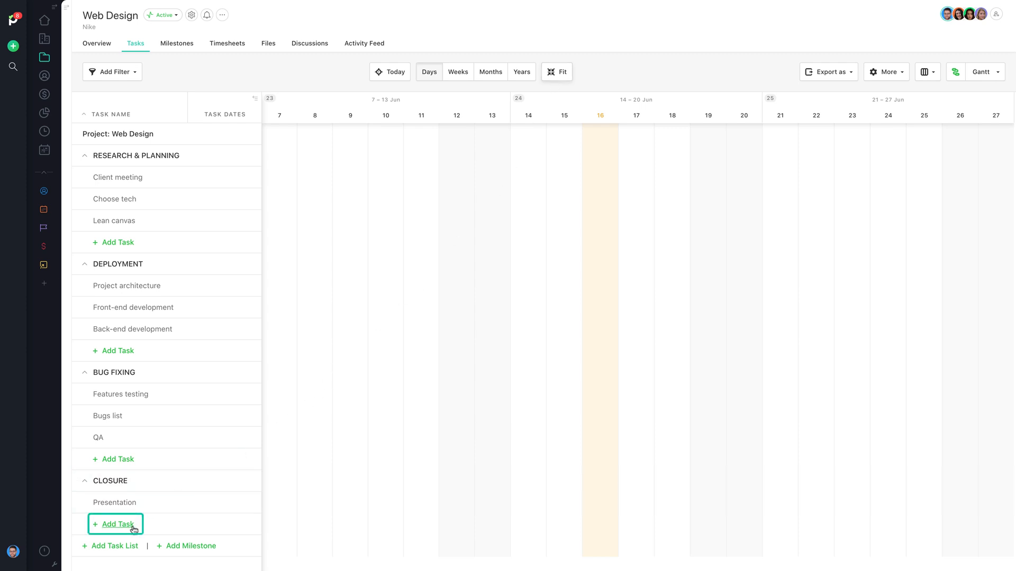
Add a 'Project post-mortem' task under CLOSURE and close its details panel
left_click(116, 524)
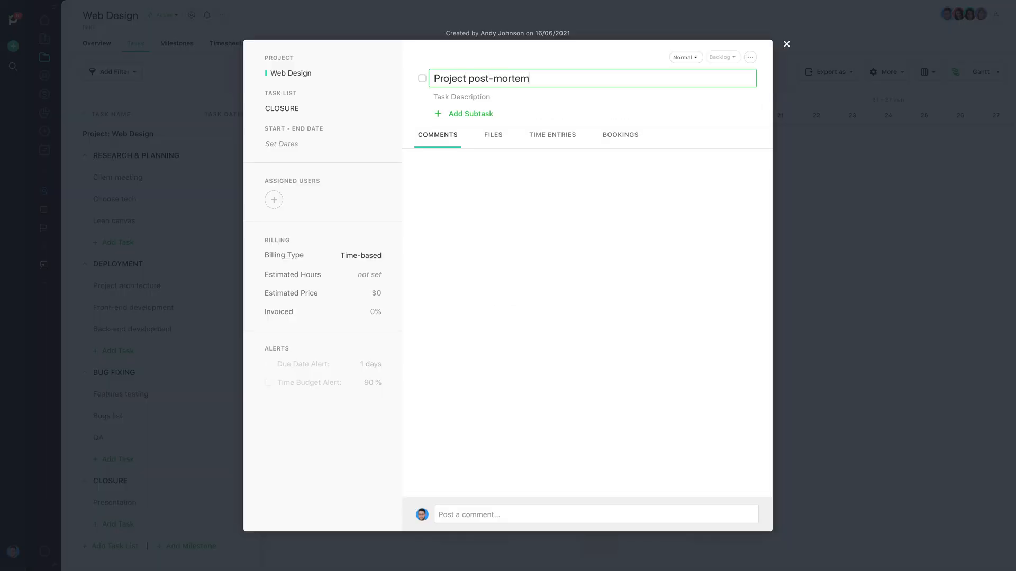
left_click(787, 43)
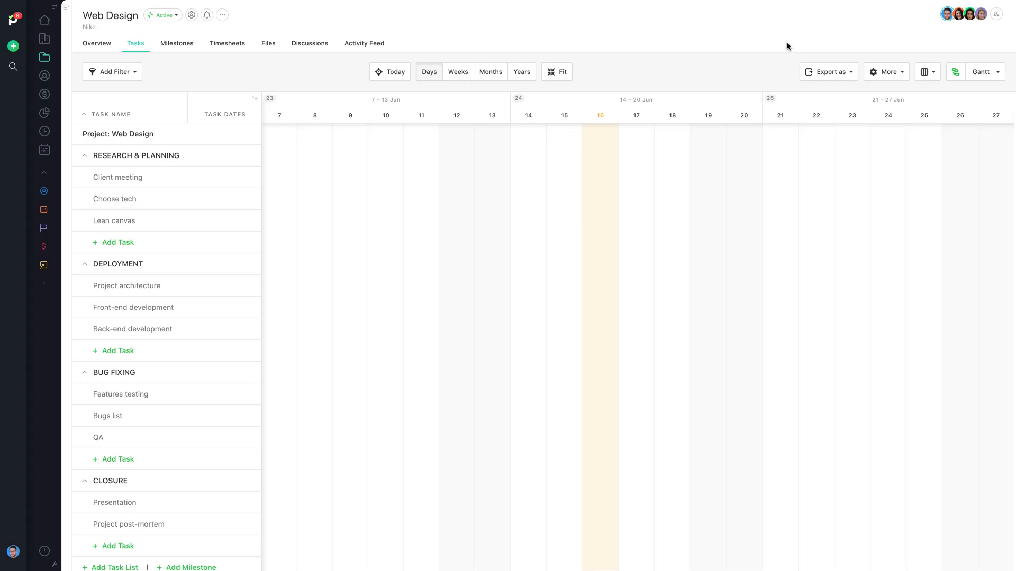
mouse_move(559, 168)
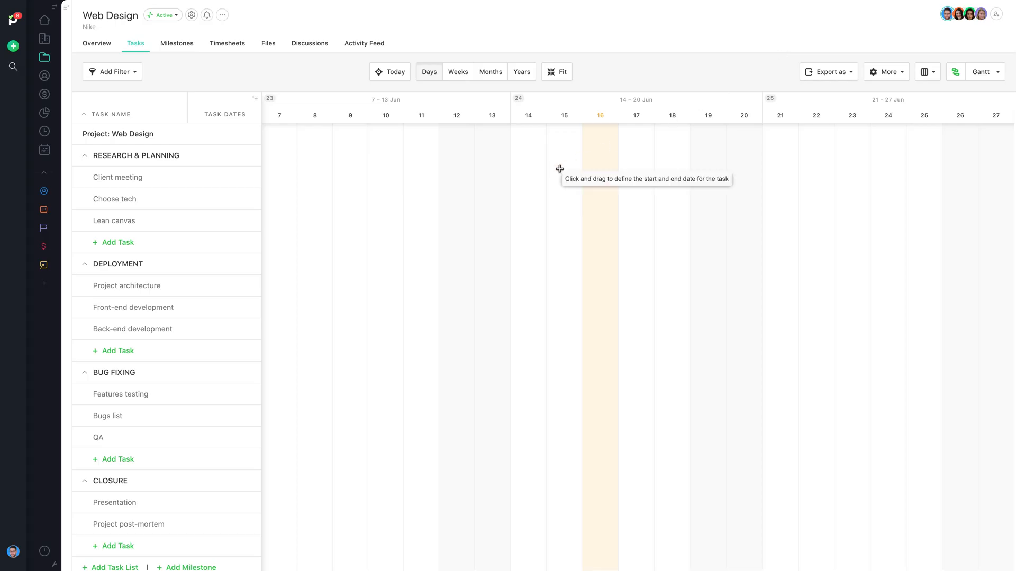
Draw Client meeting's Gantt bar and adjust it to run from about 16 to 18 Jun
left_click_drag(560, 174, 635, 173)
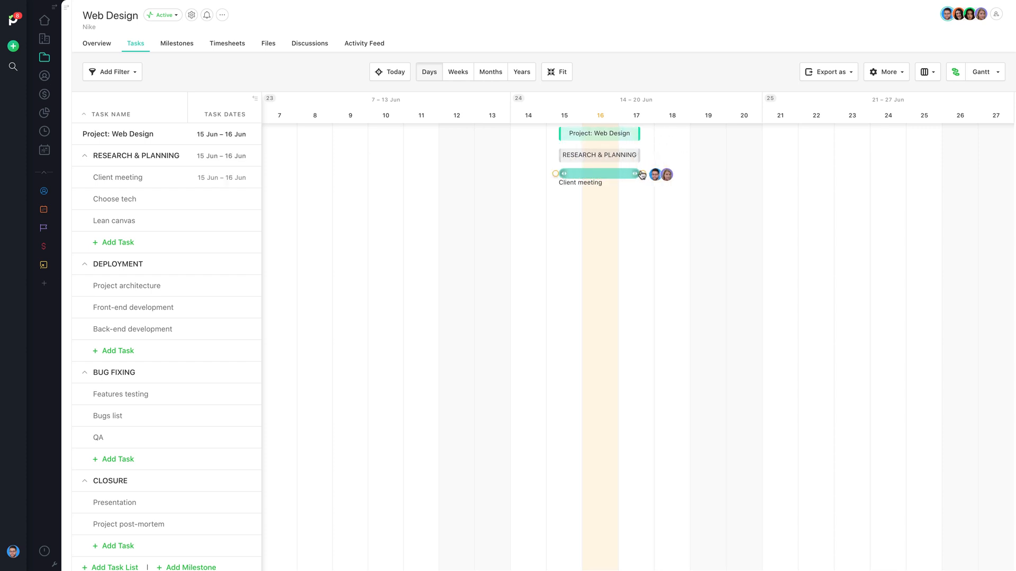
left_click_drag(634, 174, 655, 173)
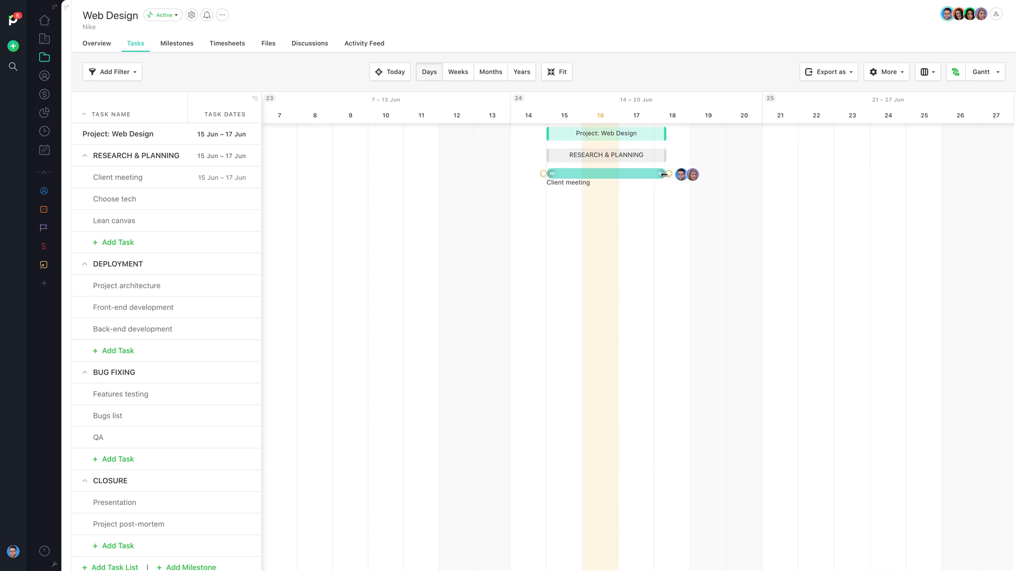
left_click_drag(664, 174, 685, 174)
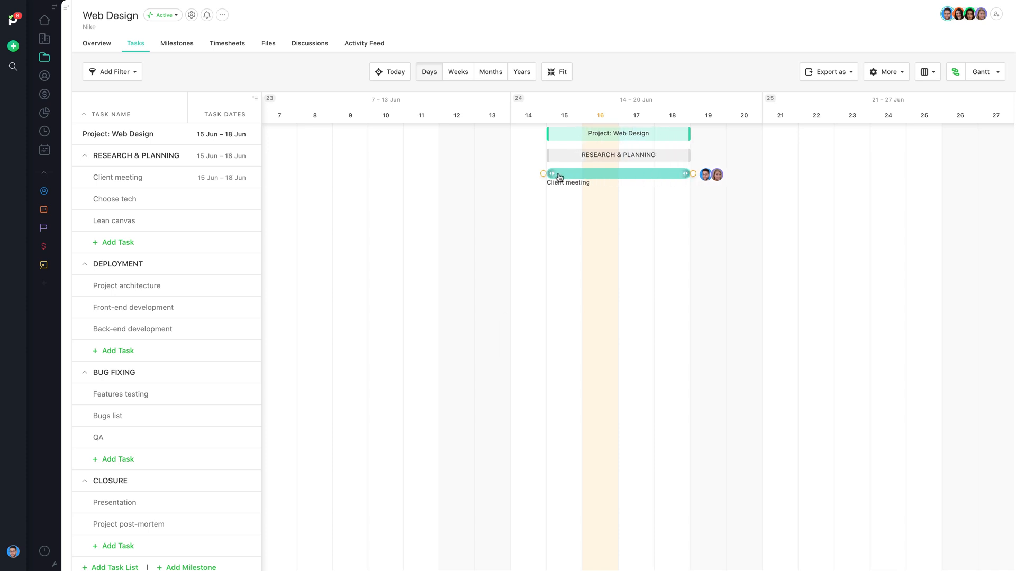
left_click_drag(549, 173, 584, 173)
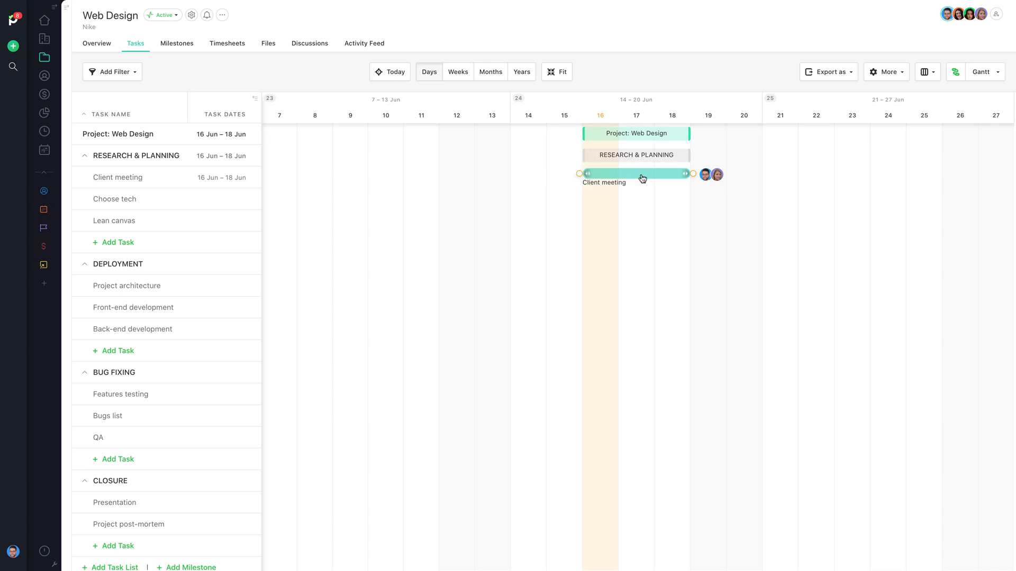
left_click_drag(641, 173, 574, 173)
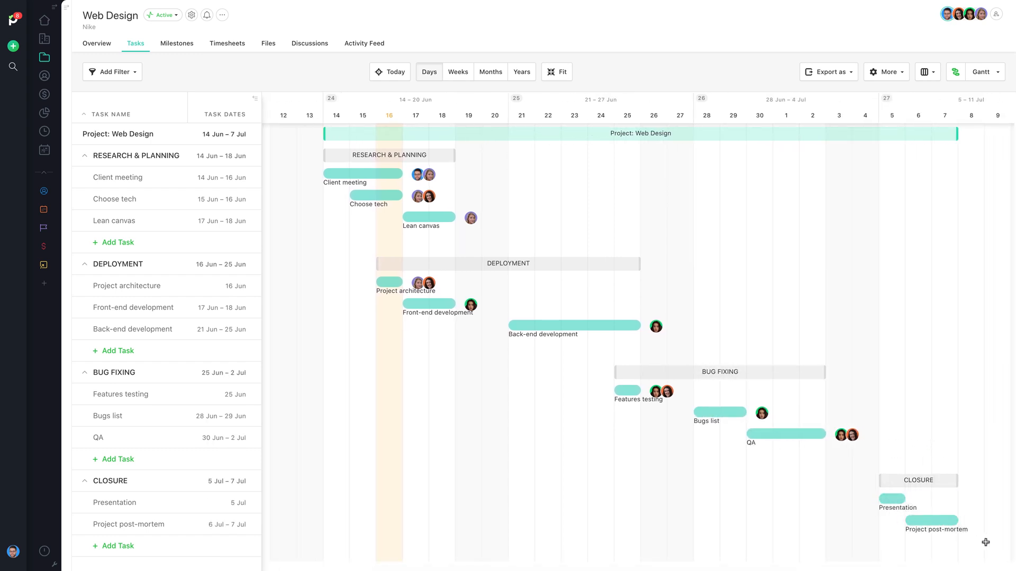
mouse_move(387, 310)
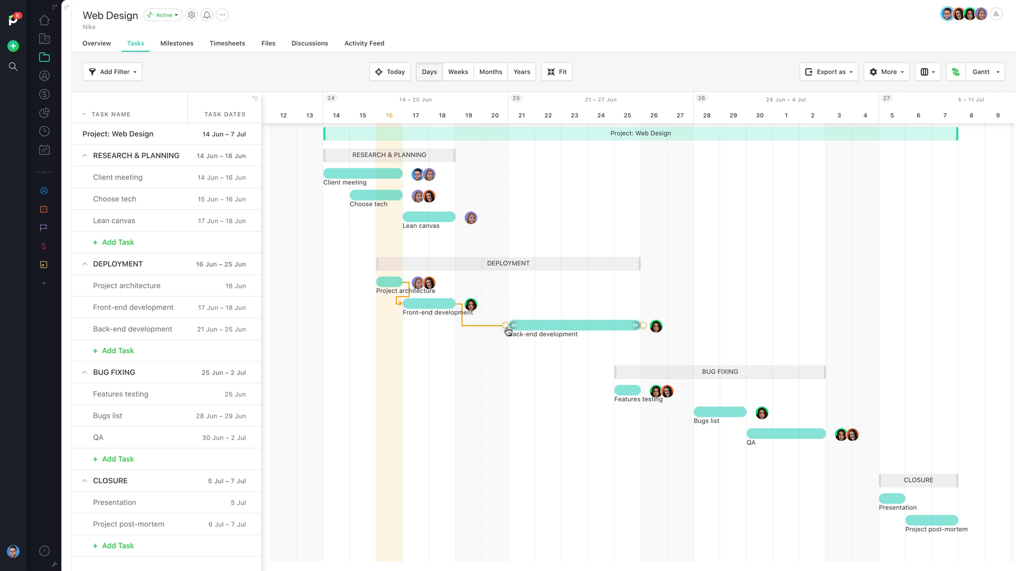
Set the Gantt task scheduling mode to Auto
left_click(886, 72)
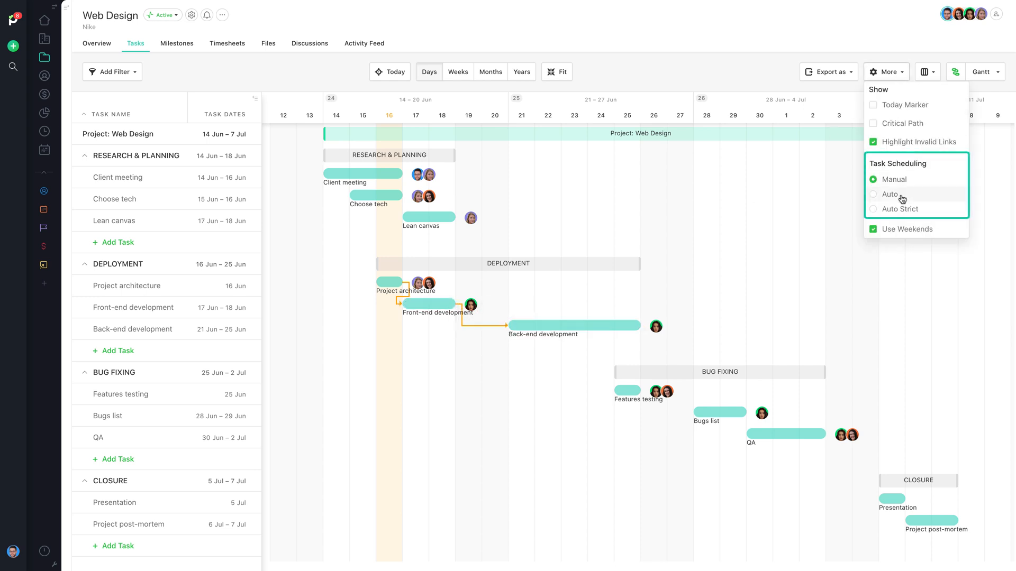
left_click(891, 194)
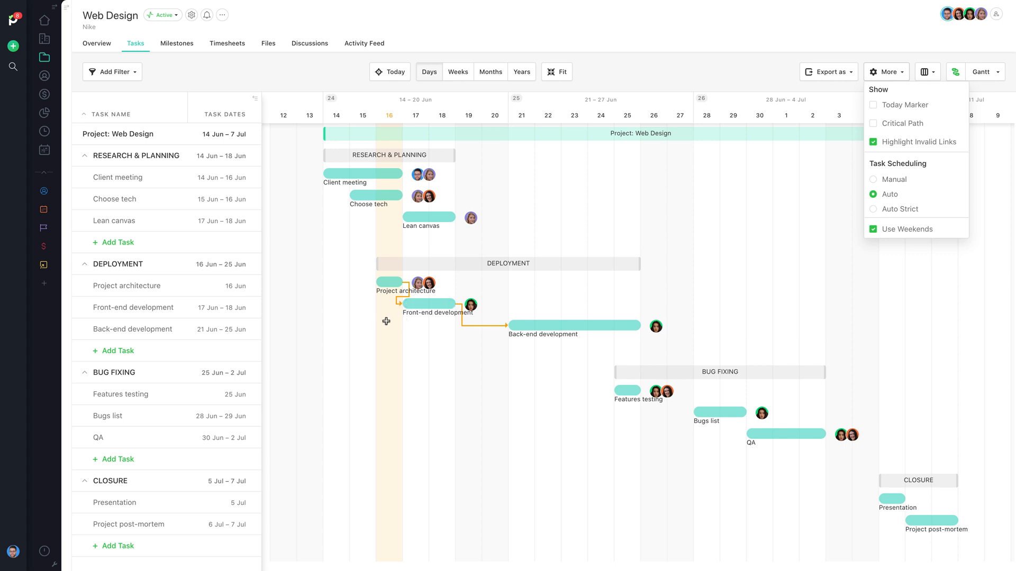
left_click(395, 284)
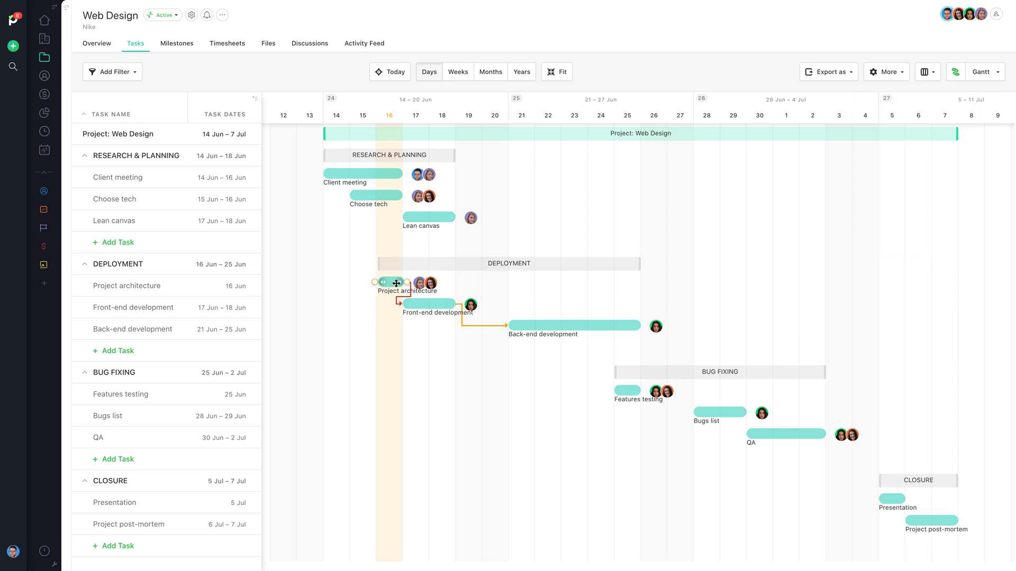
Move Project architecture to 22 Jun and delete its link to Front-end development
left_click_drag(397, 283, 542, 281)
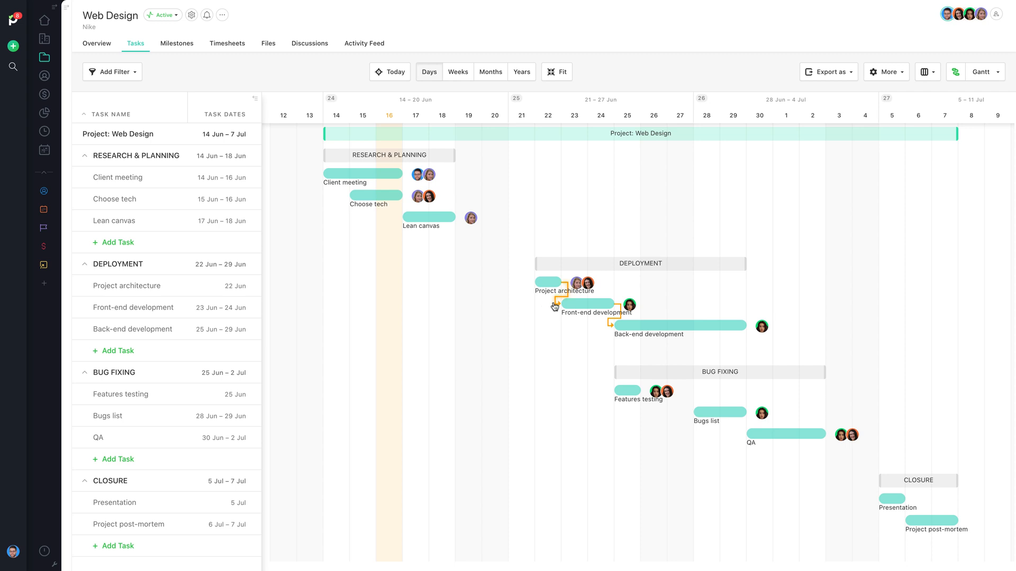
left_click(555, 306)
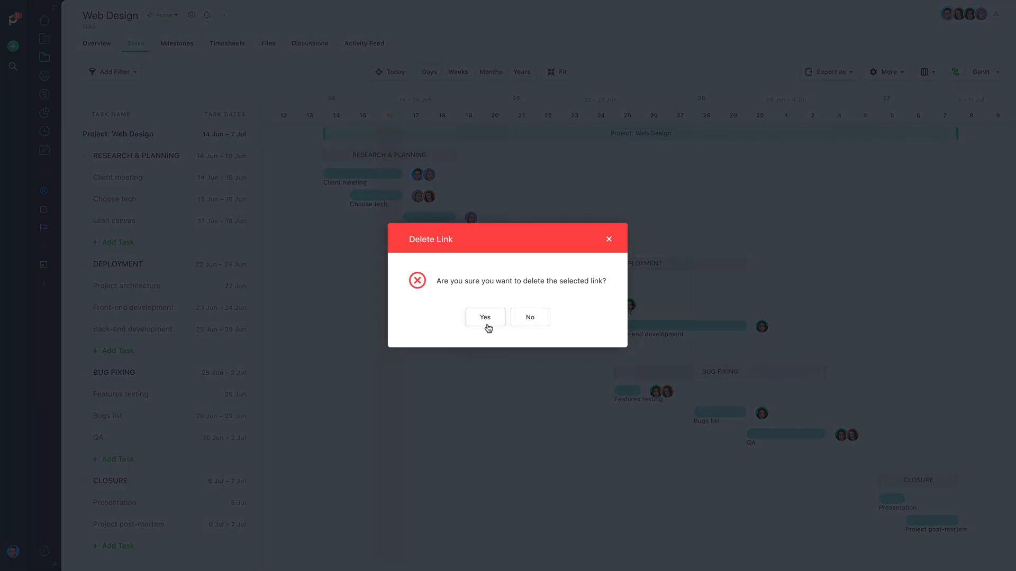
left_click(484, 317)
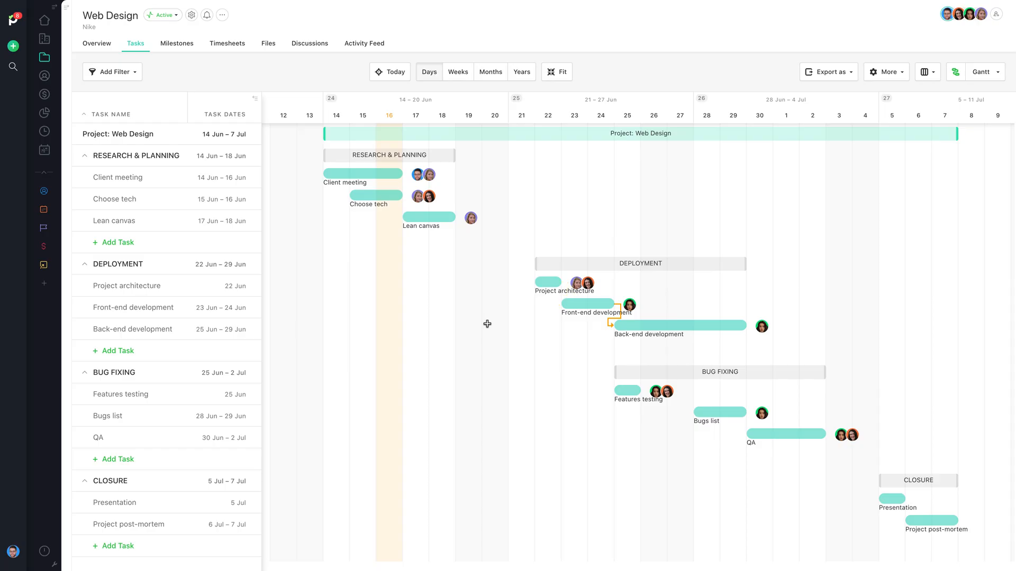